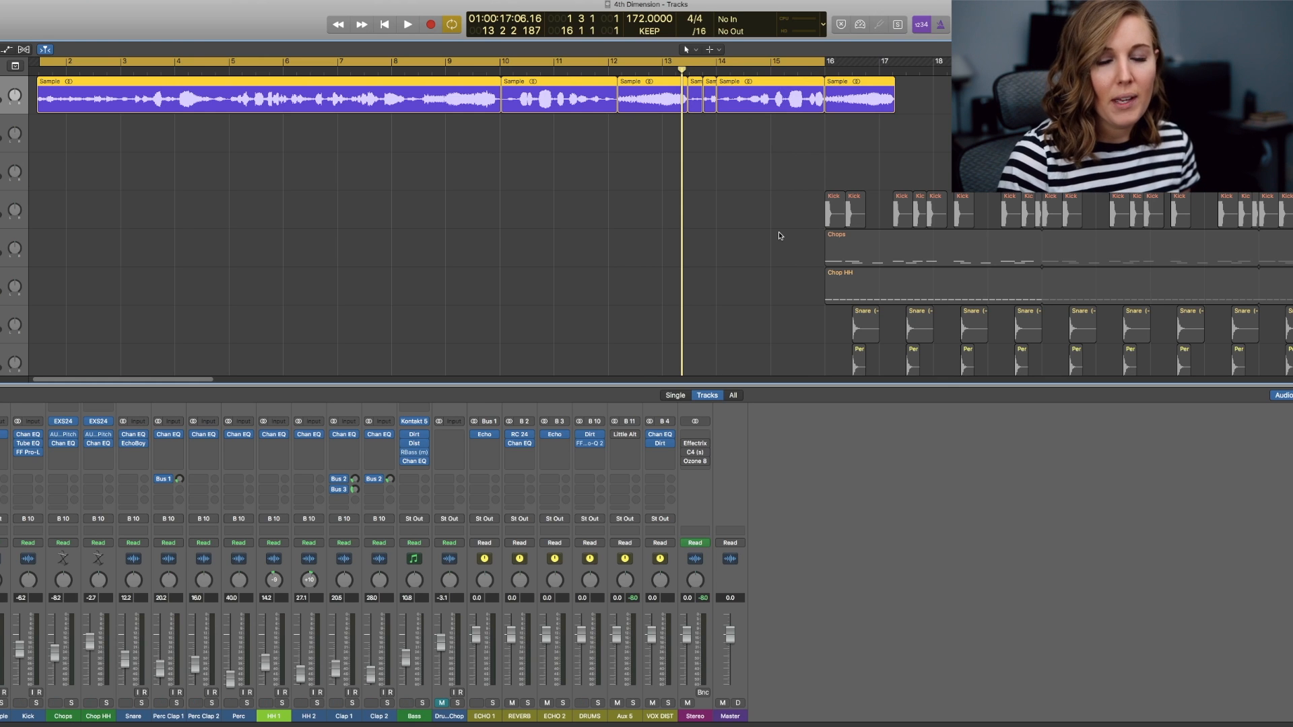
mouse_move(777, 231)
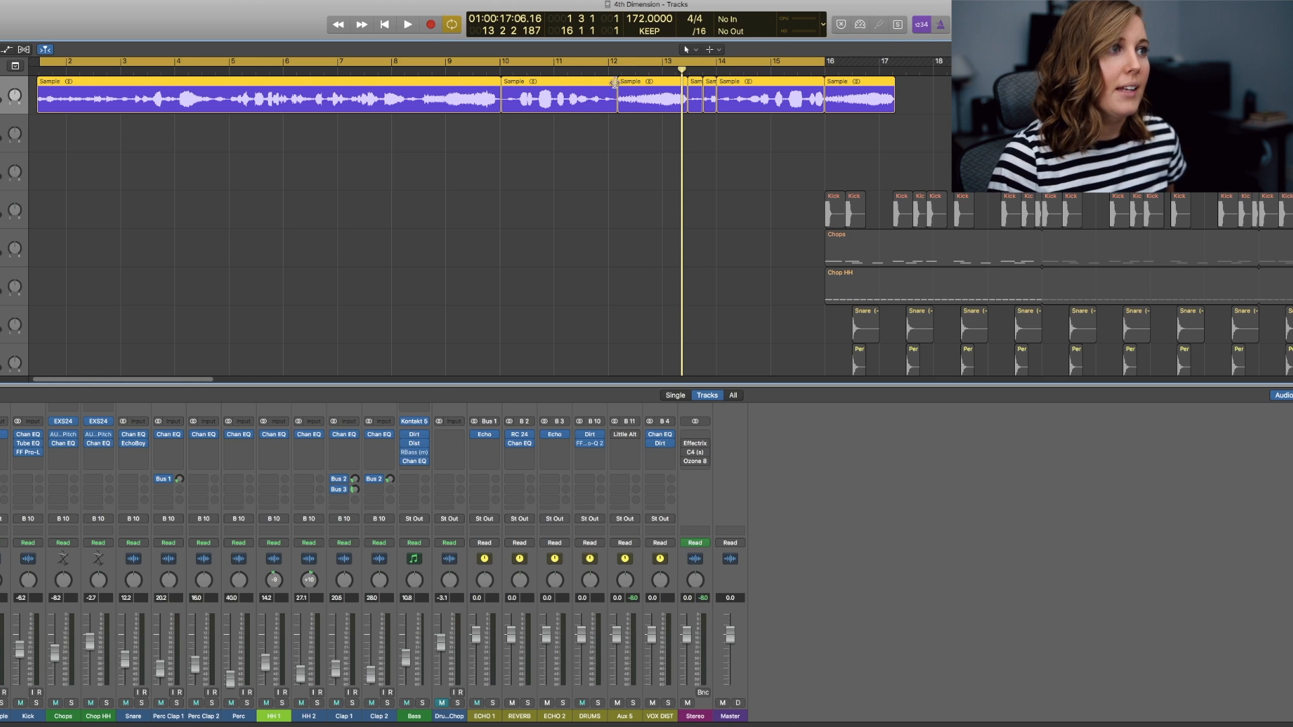
Open the Sample track's Dirt plug-in showing the Vocal Warmer preset.
click(405, 24)
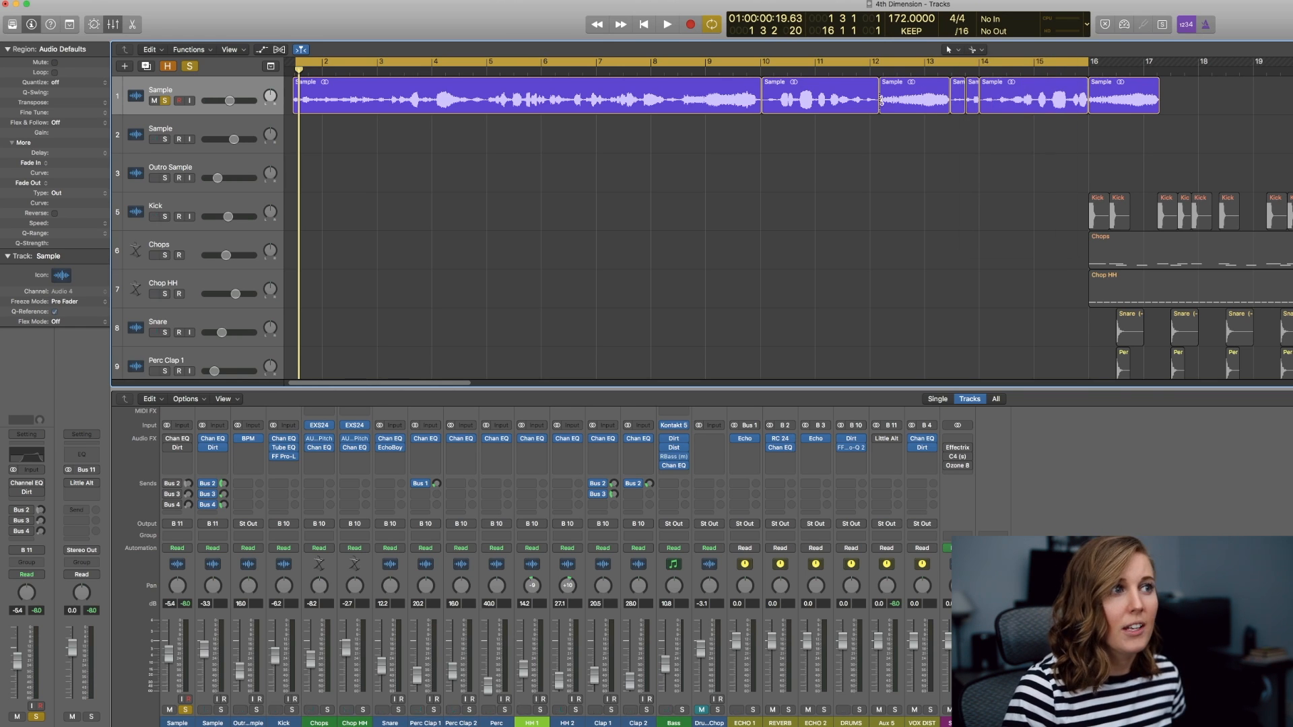
mouse_move(196, 93)
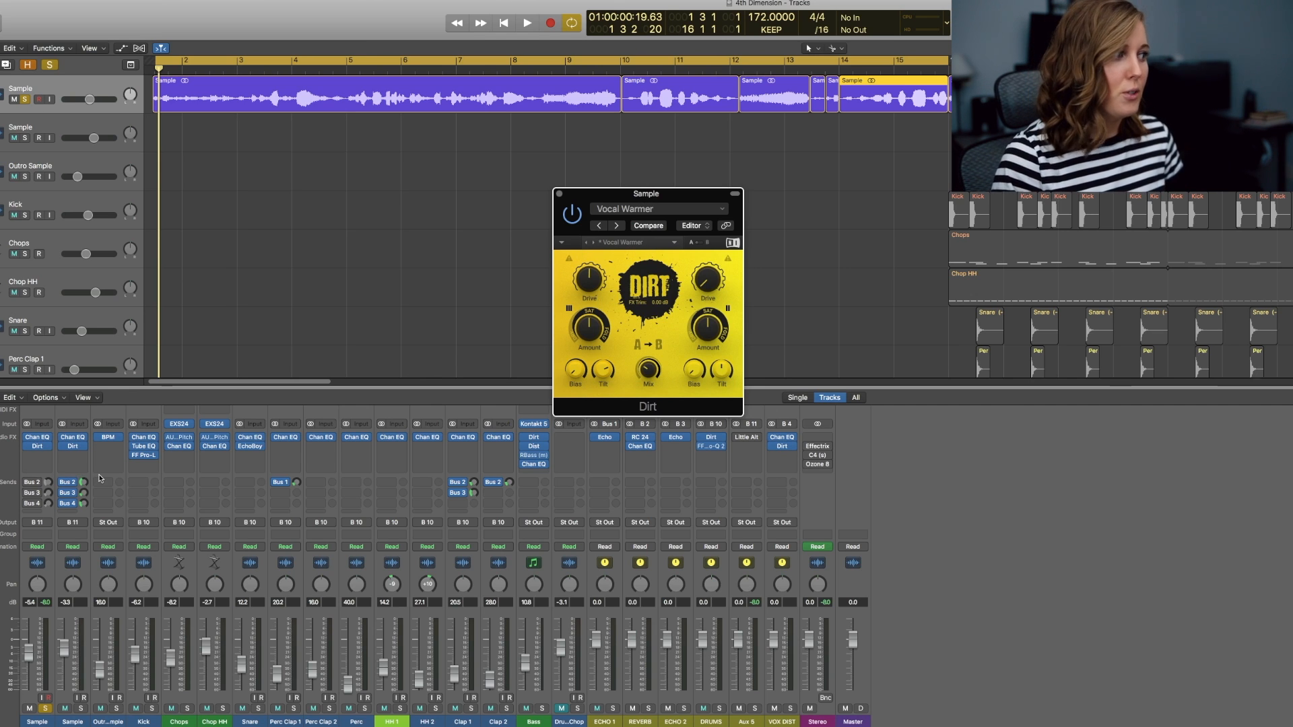
Close the Sample track's Dirt plug-in window, keeping Dirt on the track.
click(525, 22)
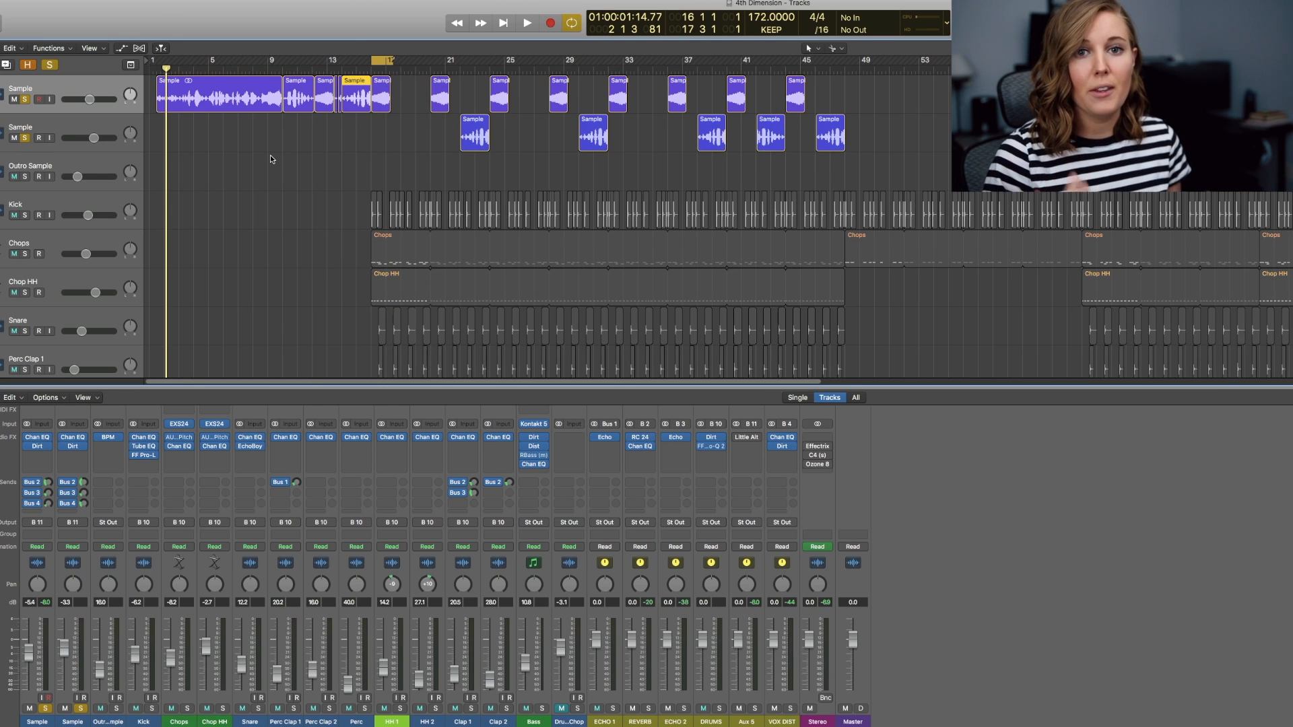
Fit all tracks, from samples to bass and automation, into the Tracks area.
click(523, 22)
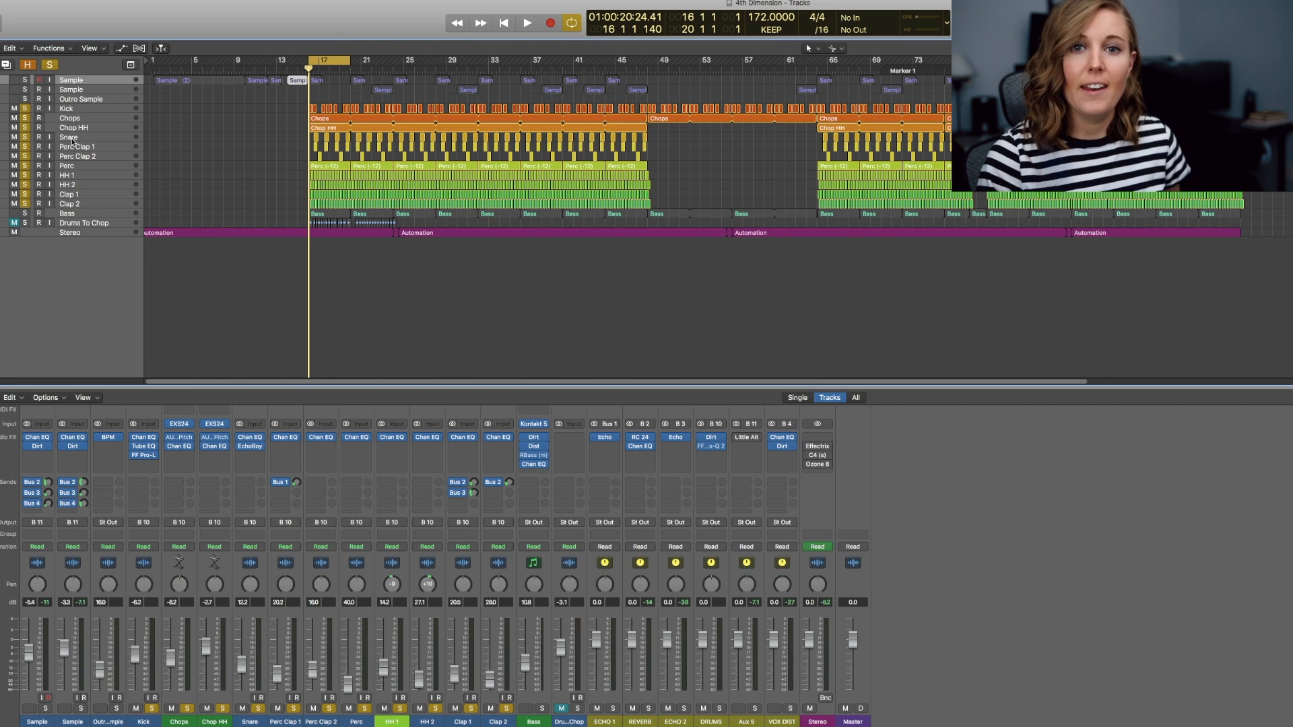
click(523, 21)
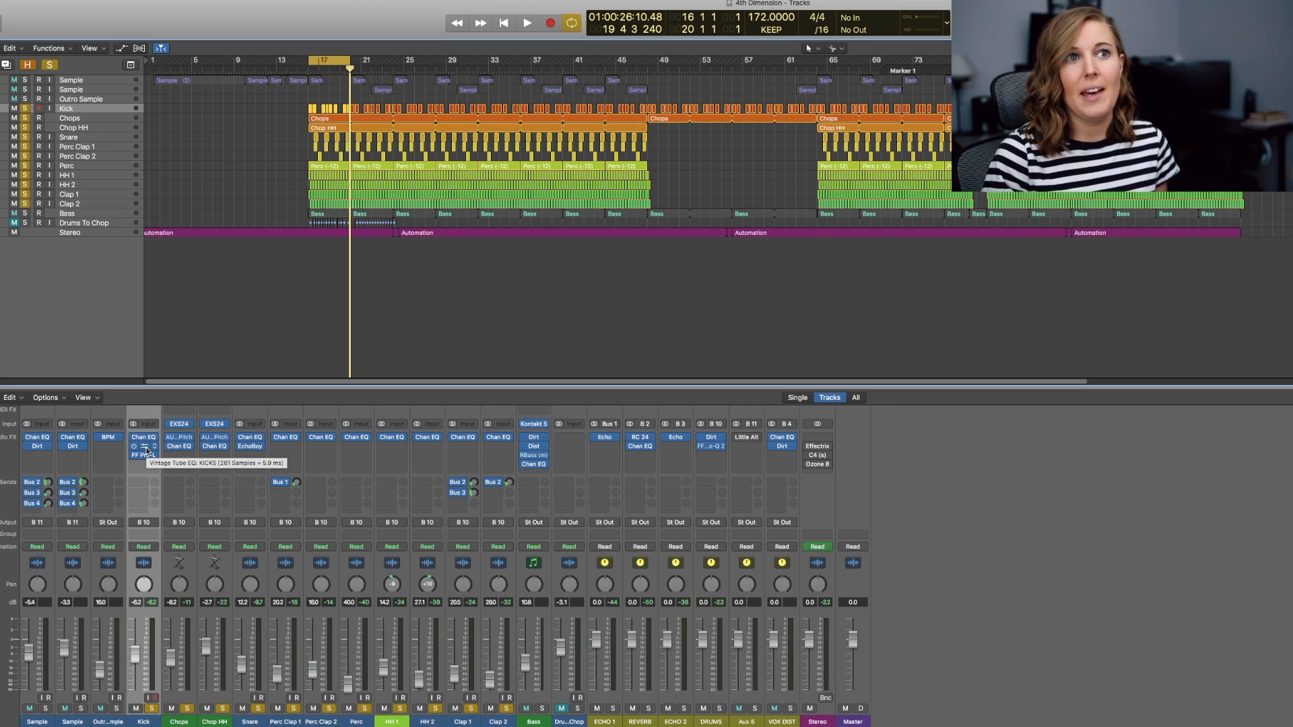
Play the beat and solo Chop HH and Chops alongside the drums.
click(143, 446)
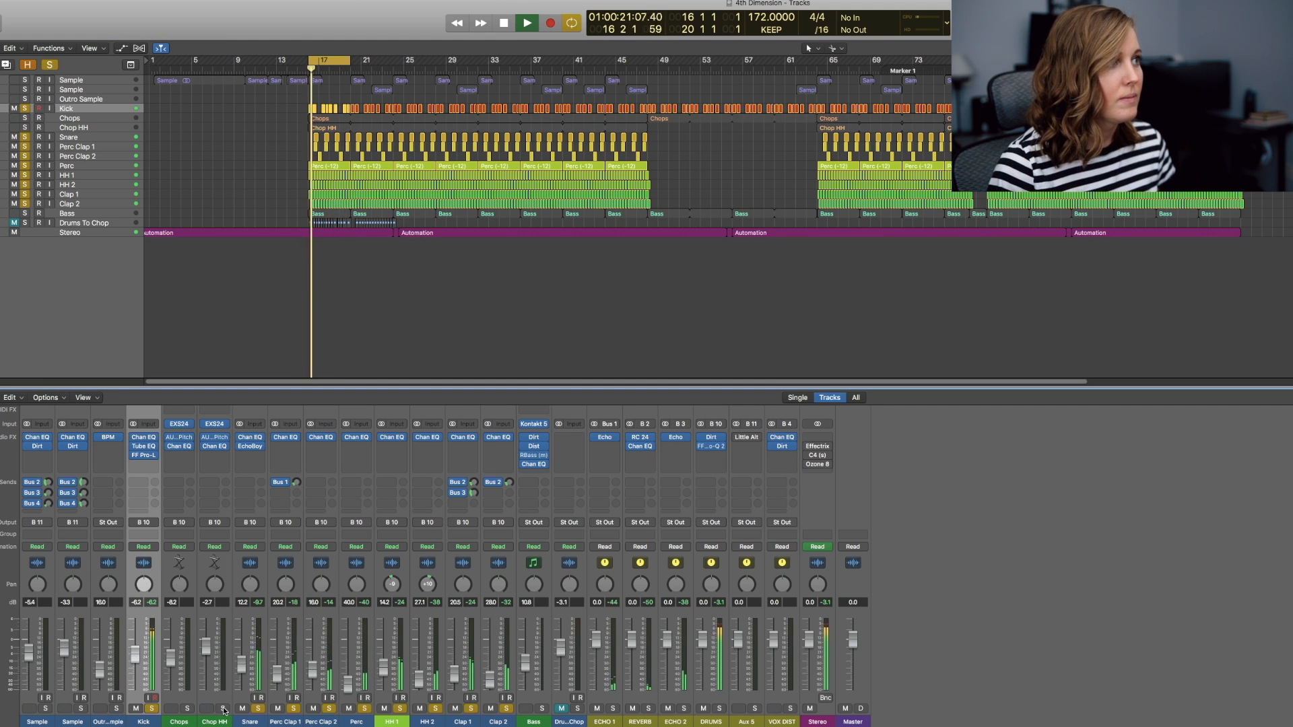
click(527, 21)
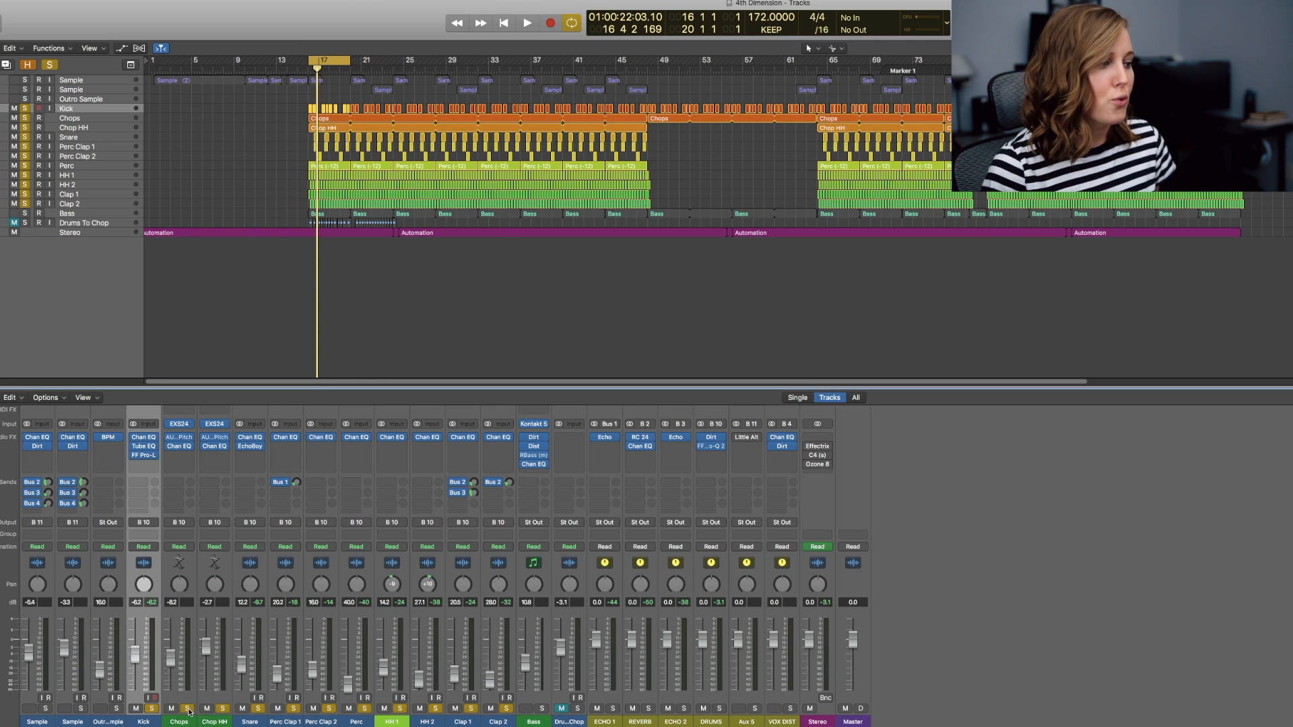
click(524, 23)
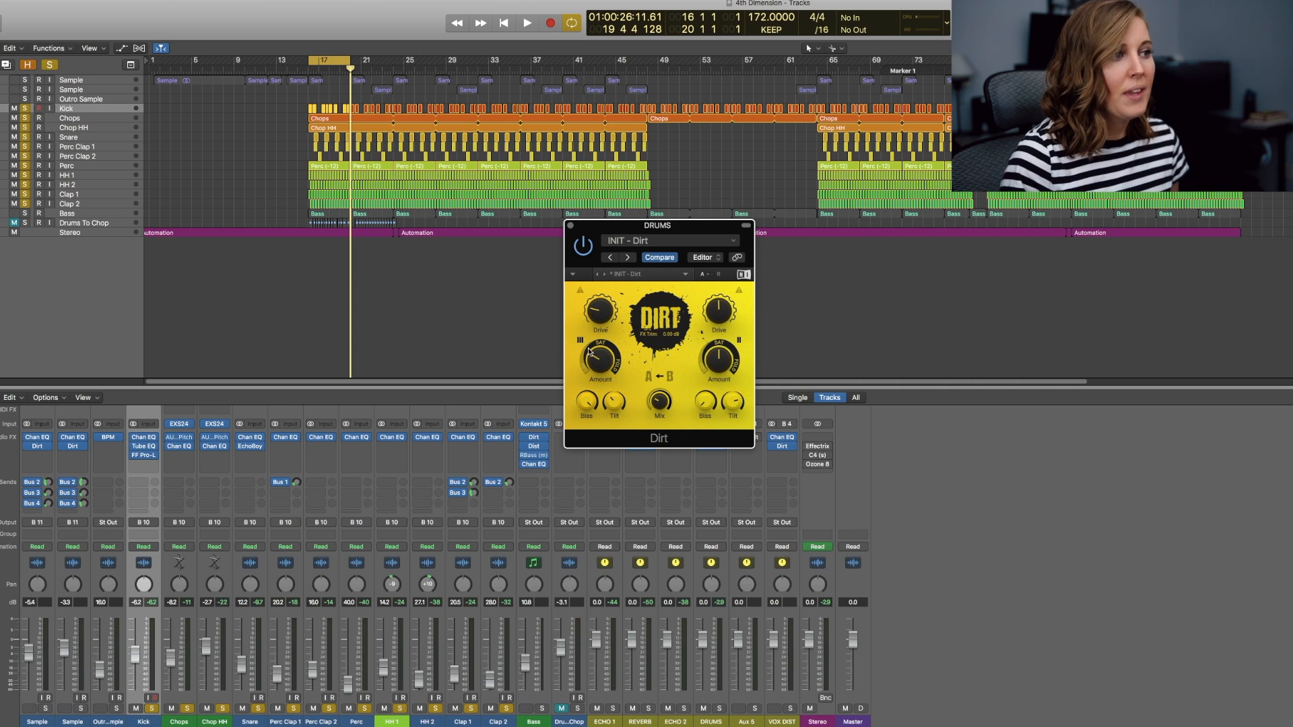
mouse_move(630, 391)
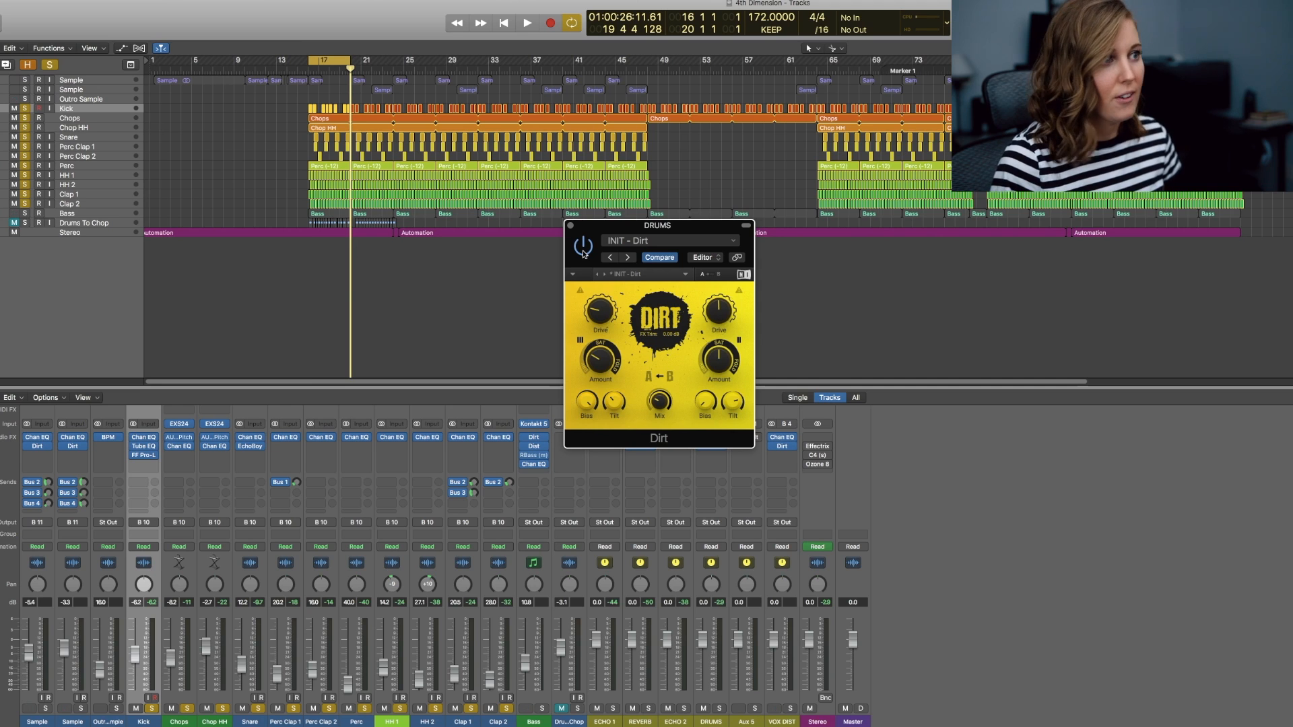
Bypass the DRUMS bus Dirt effect during playback, then re-enable it.
click(523, 21)
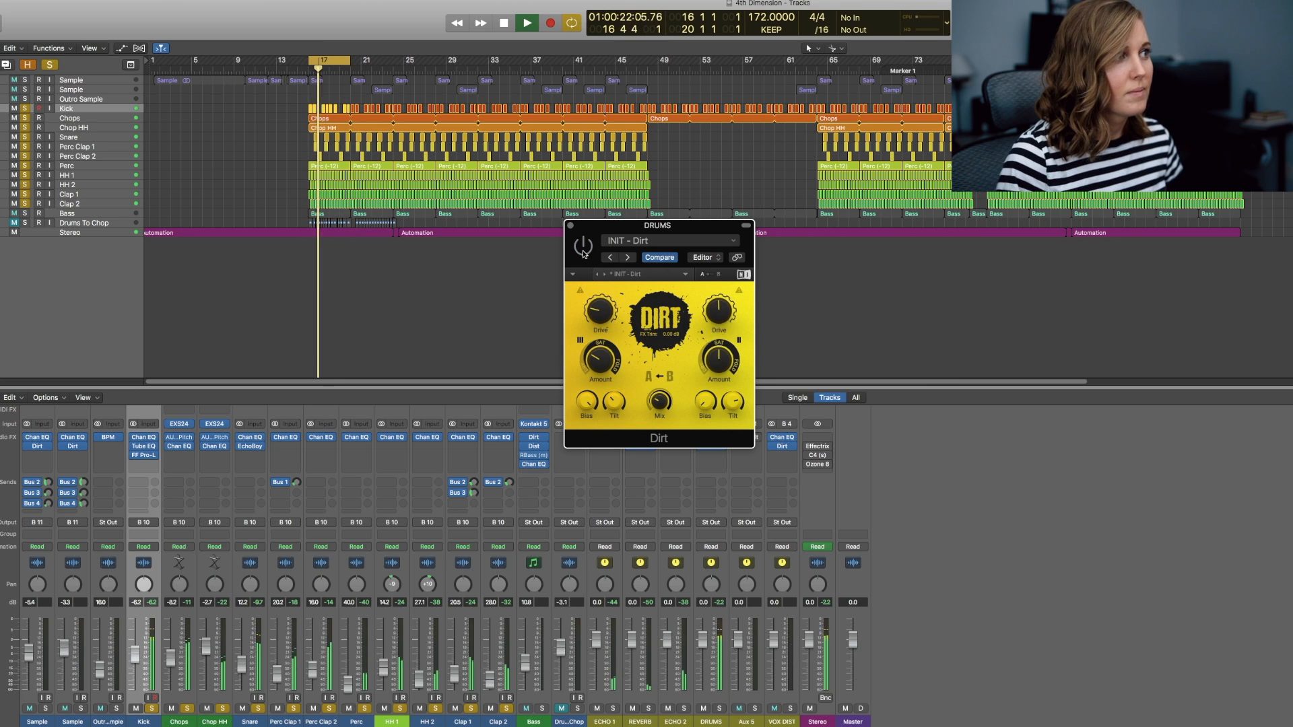
click(524, 22)
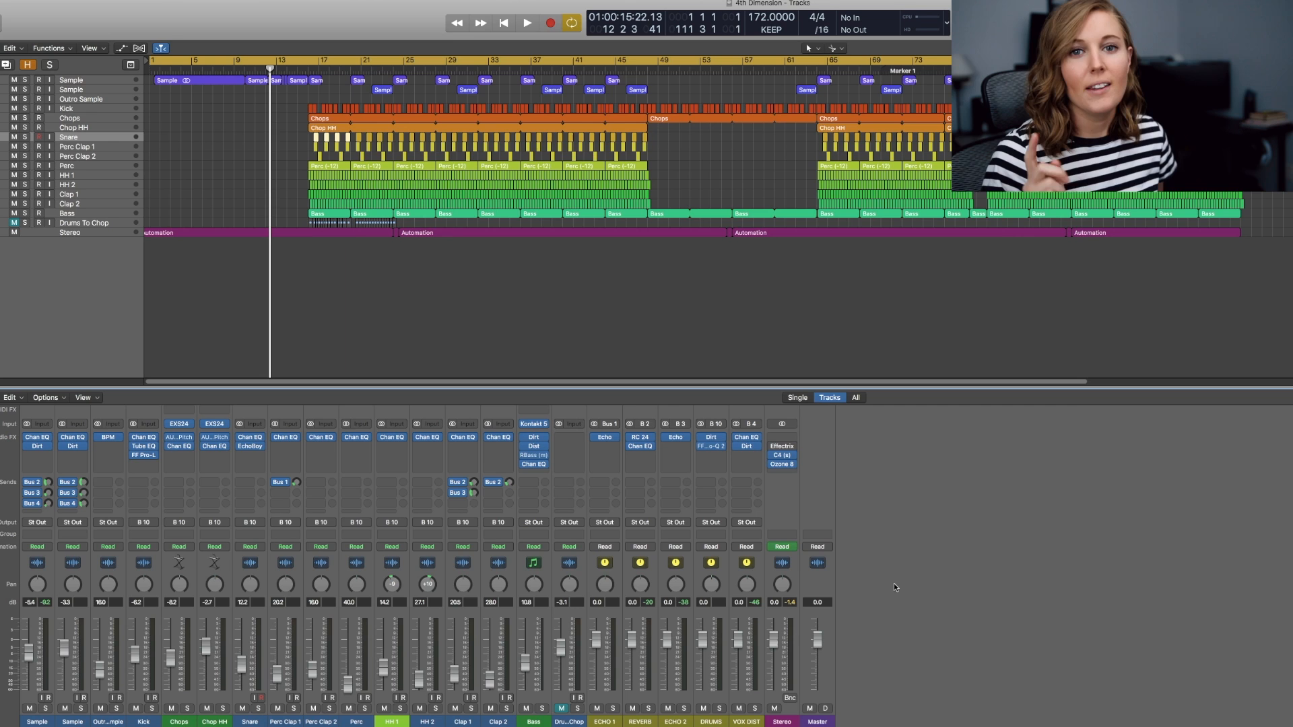
Play the full unsoloed beat from the start of the song.
click(545, 22)
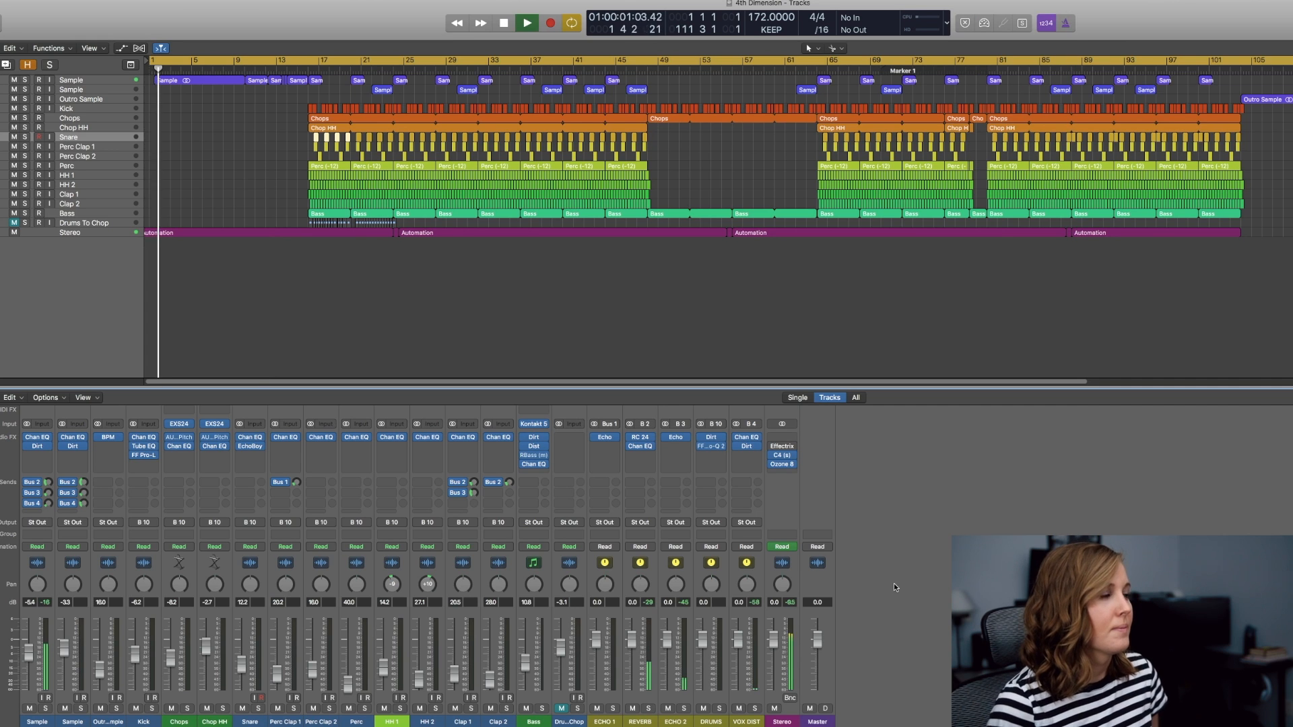